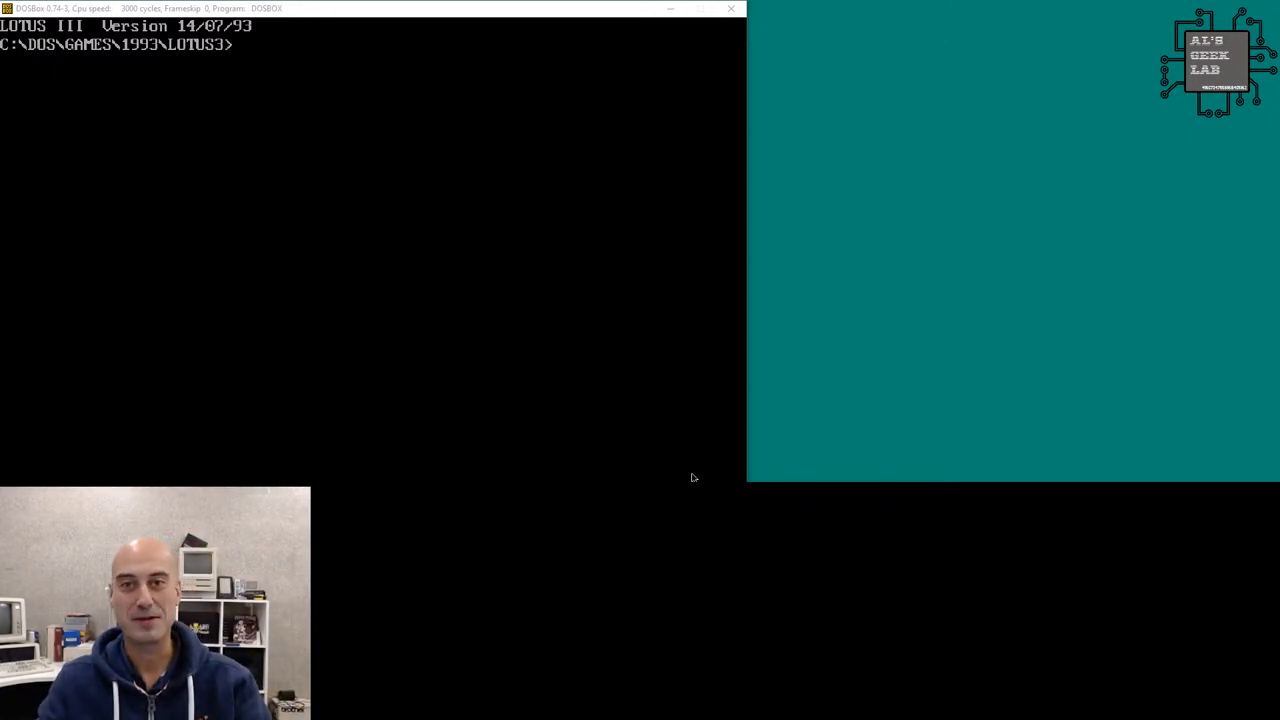
Display the Lotus III readme with 'type readme', then launch the game with 'lotus'.
text(type readme)
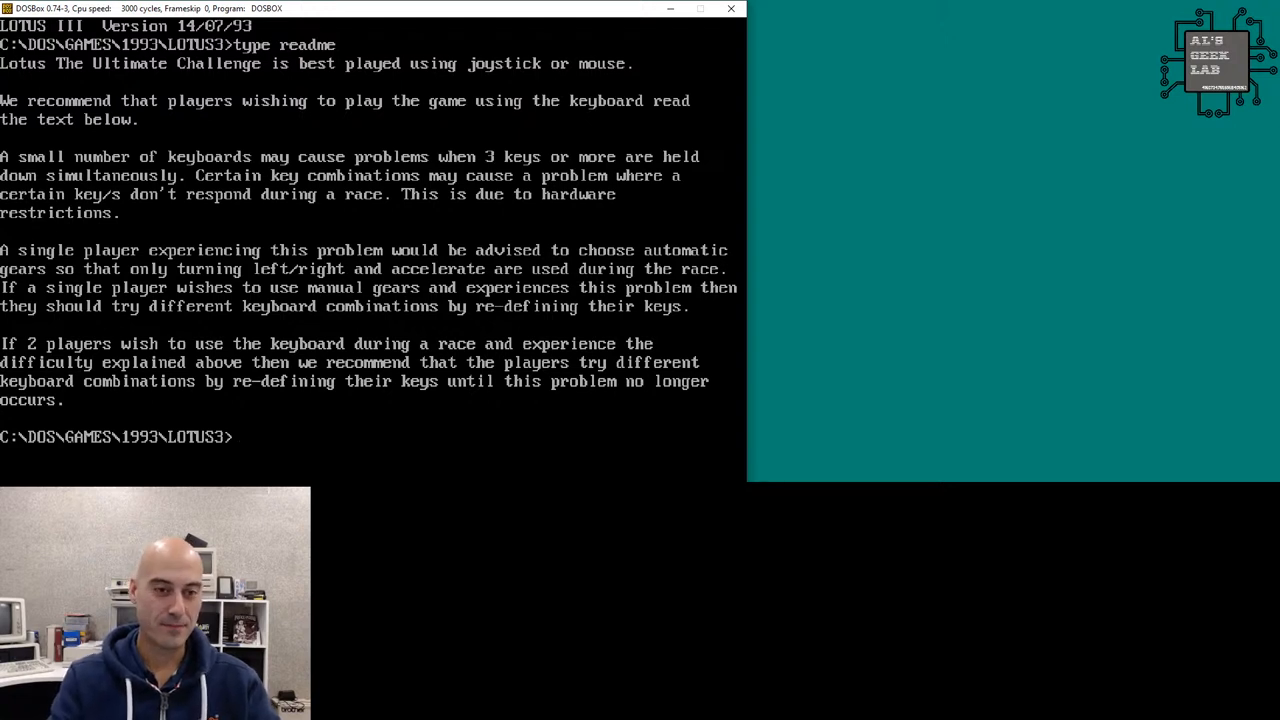
text(lotu)
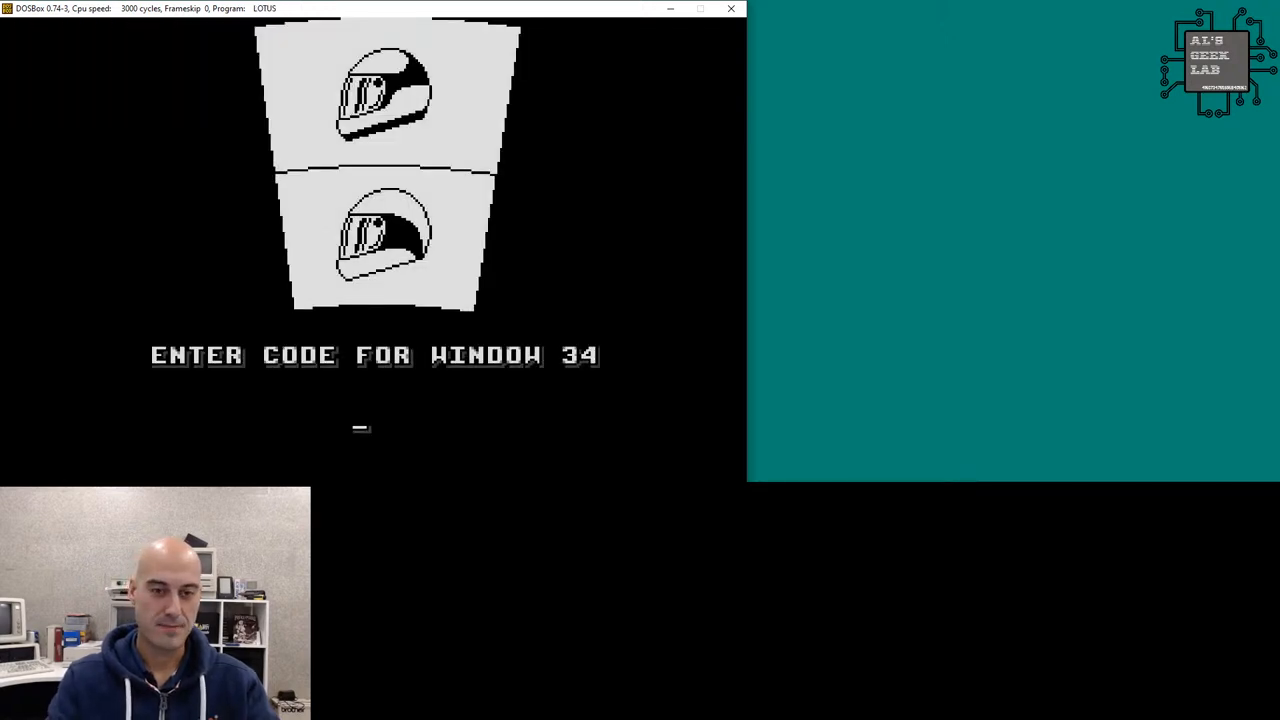
text(AGL)
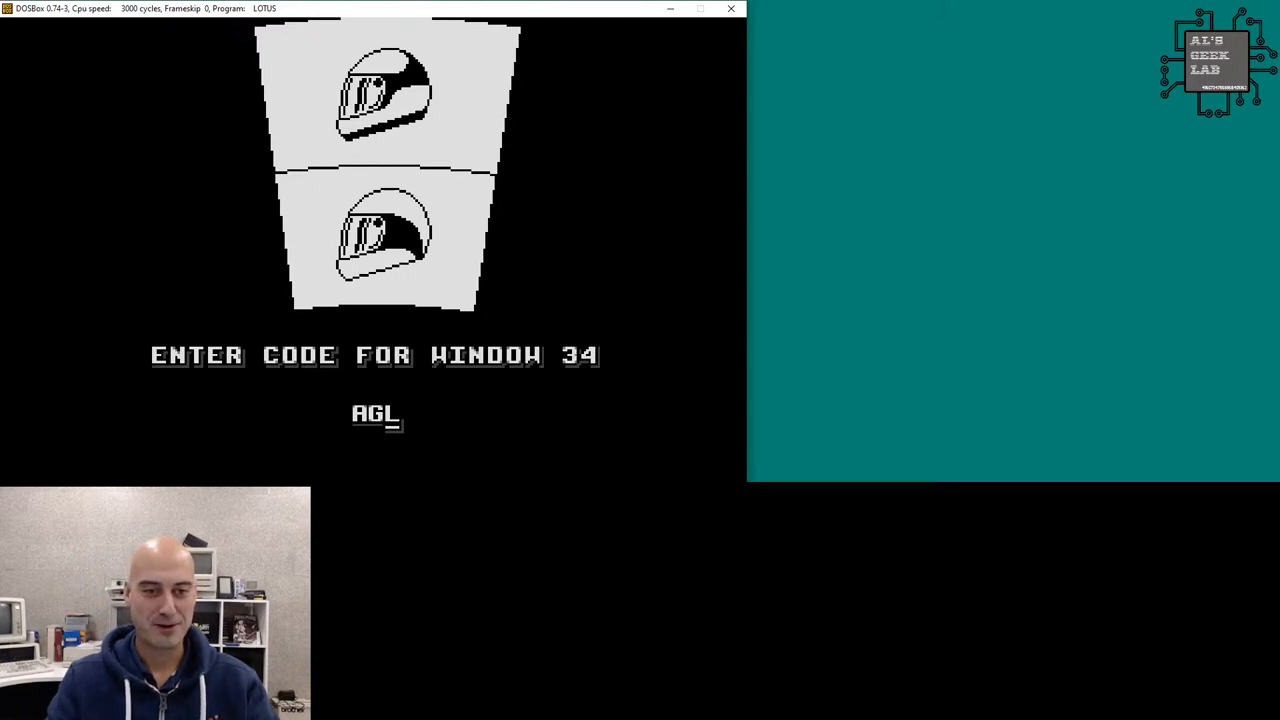
key(enter)
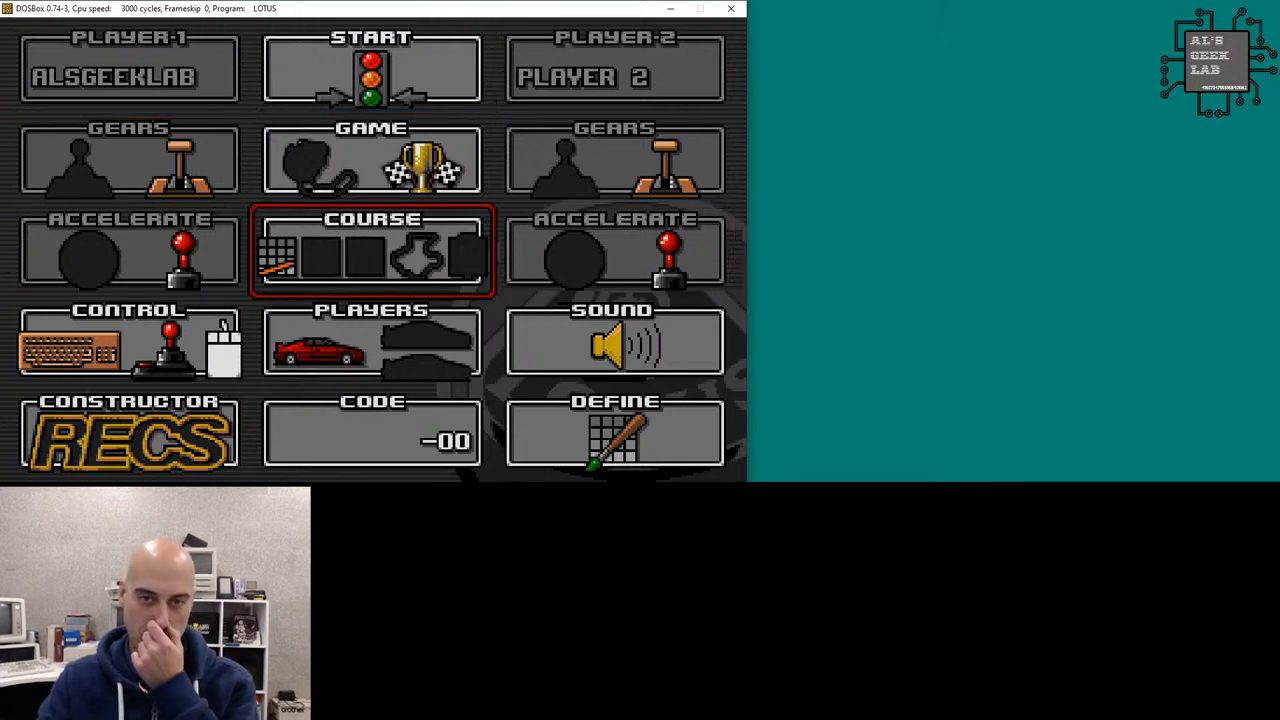
click(371, 70)
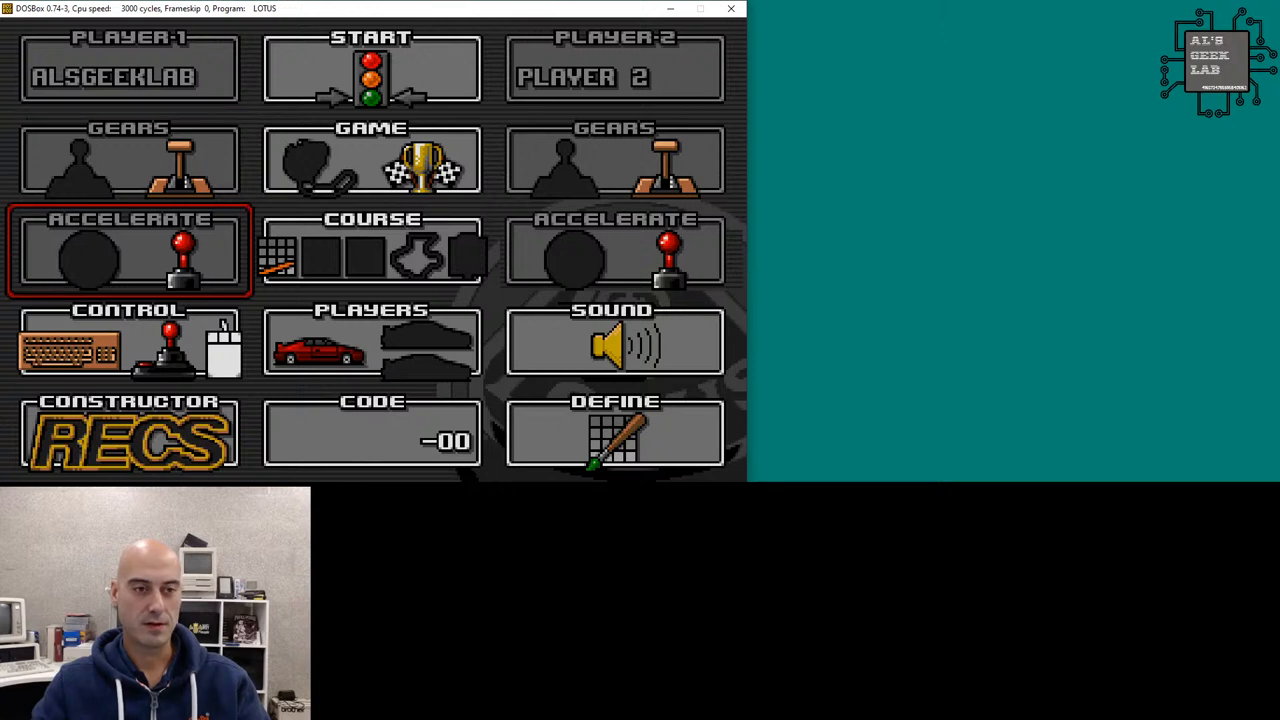
click(88, 258)
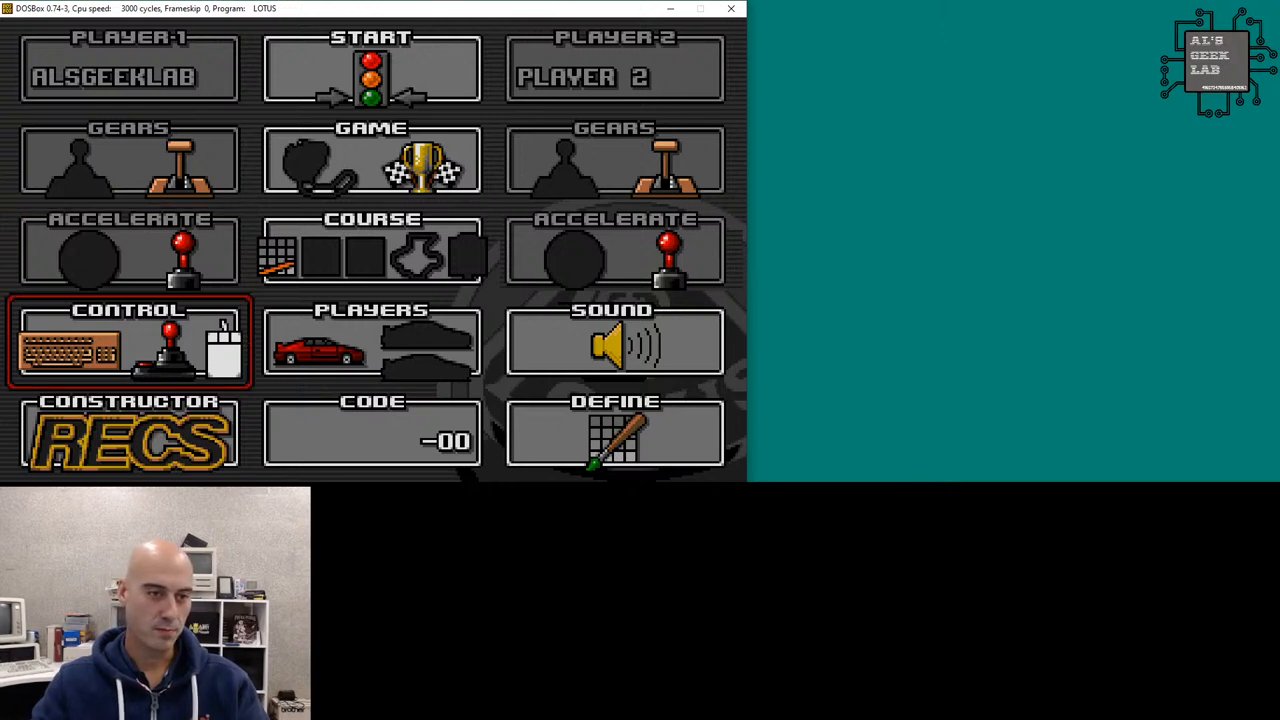
click(371, 343)
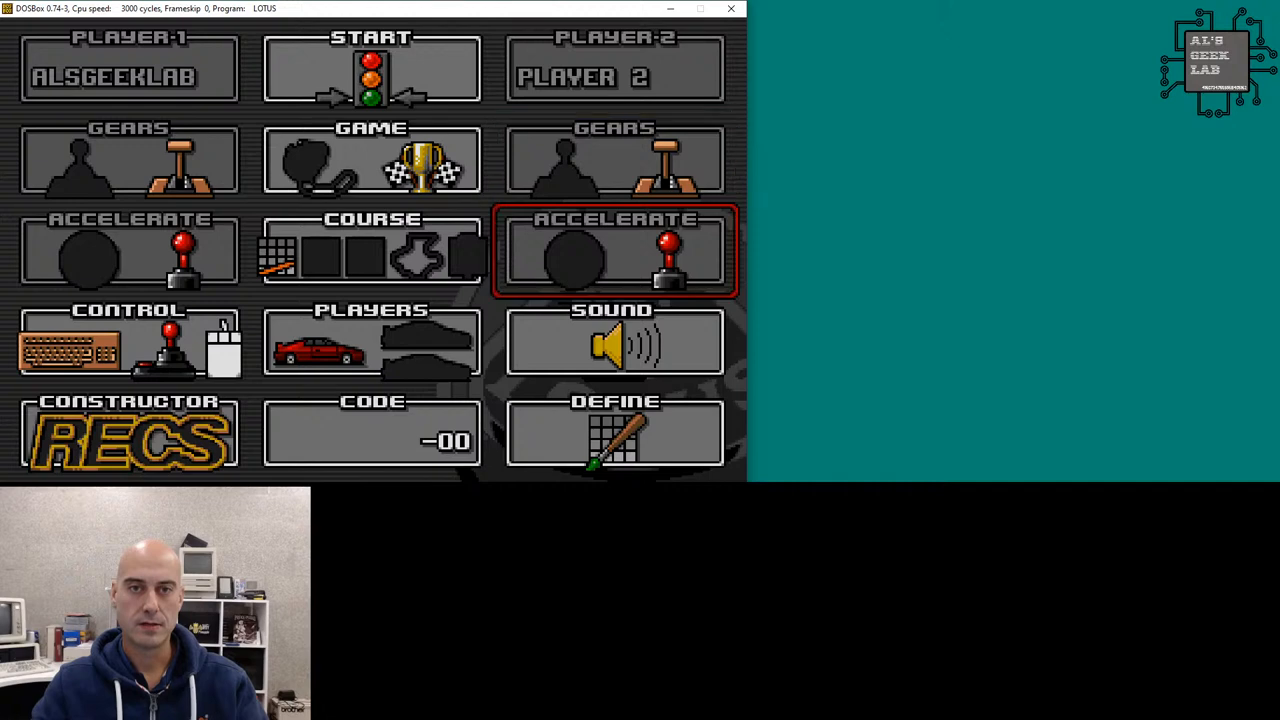
click(615, 435)
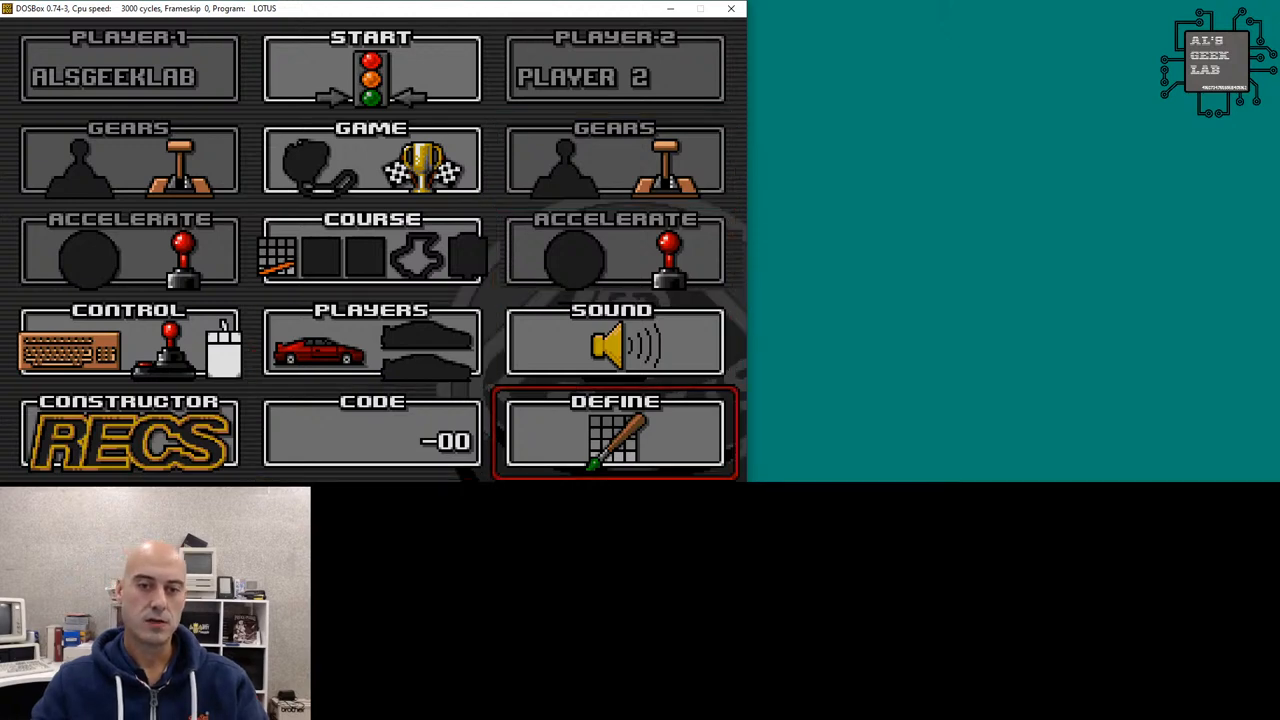
click(615, 435)
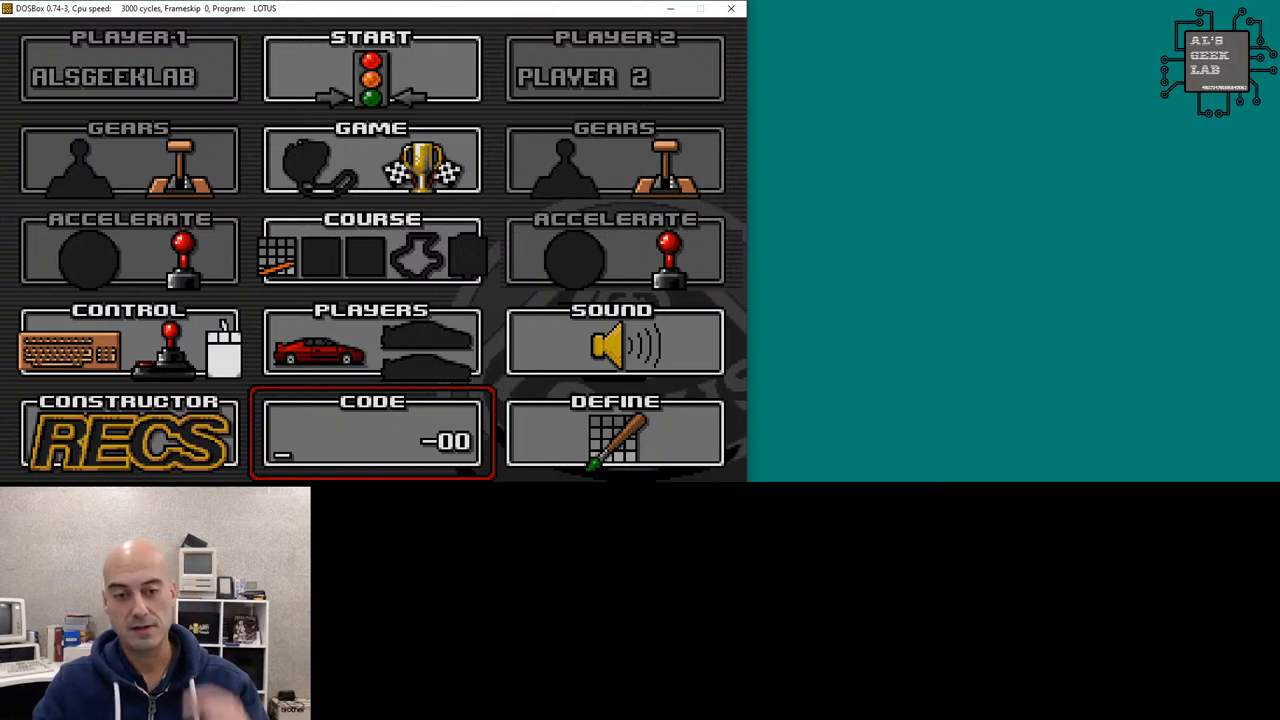
Enter AAAAAAAAA-00 in the course code field, retyping after a first attempt.
text(FD)
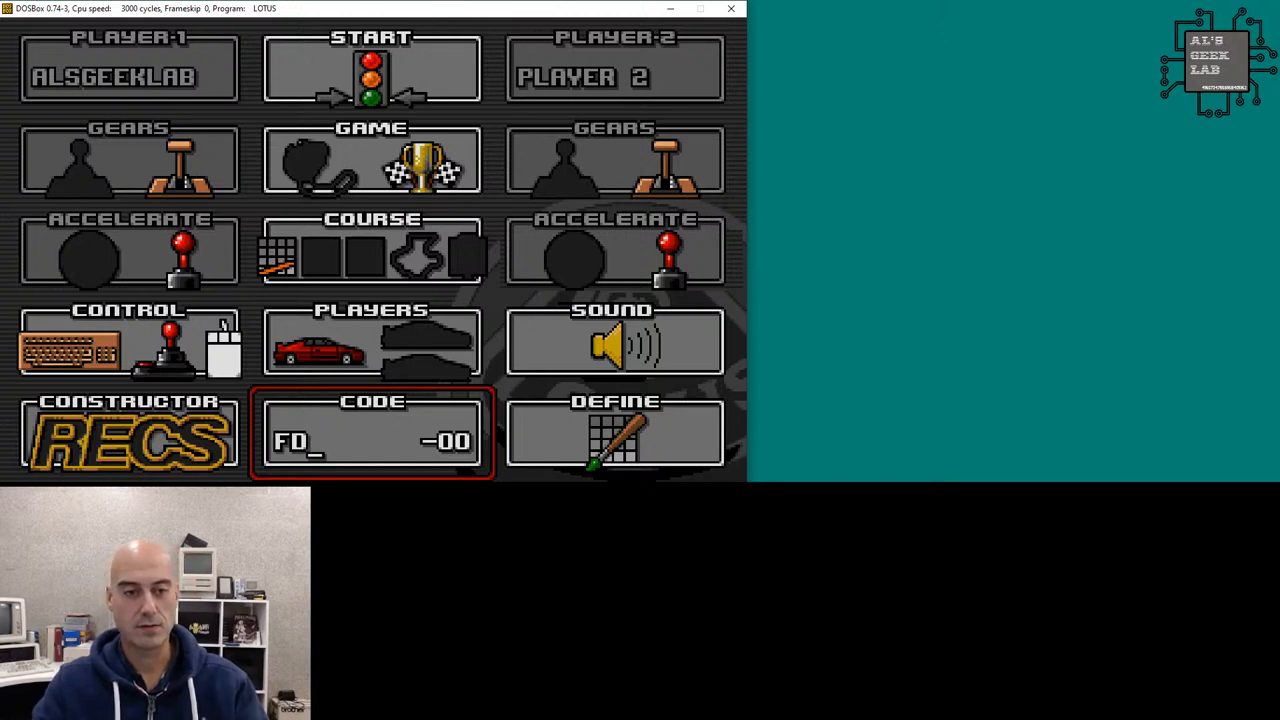
text(AAAAAAAA)
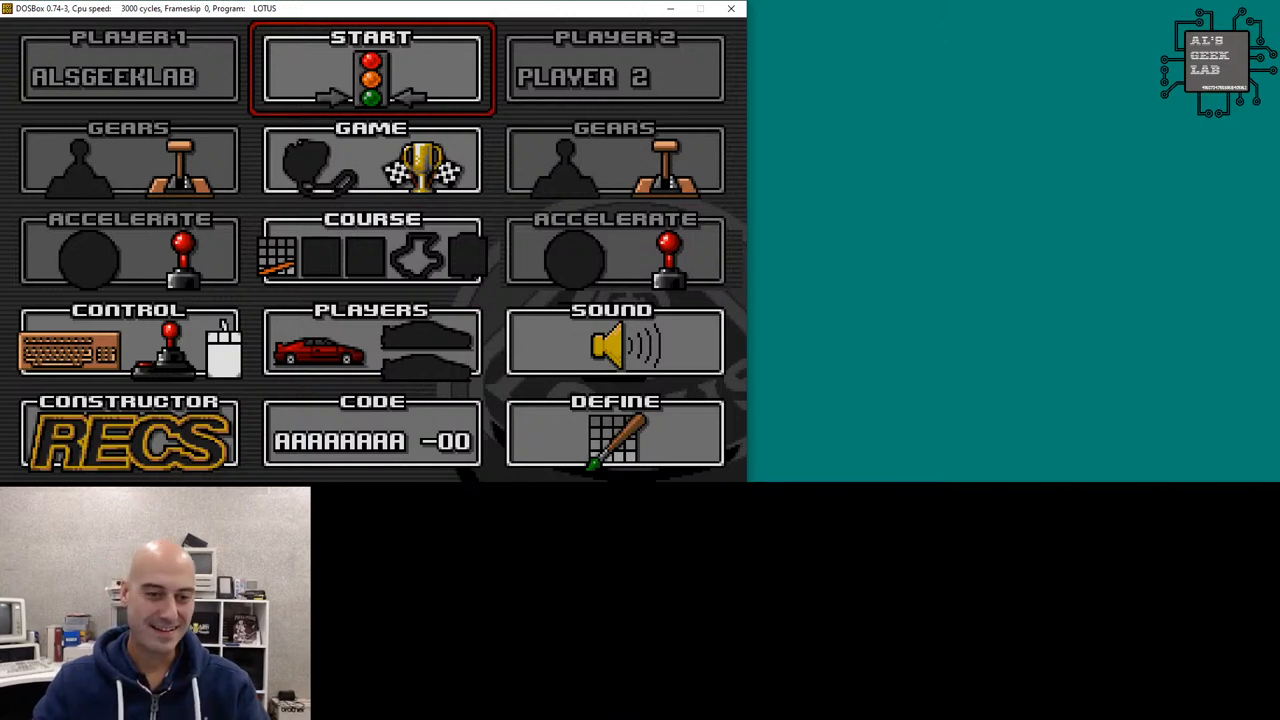
click(614, 342)
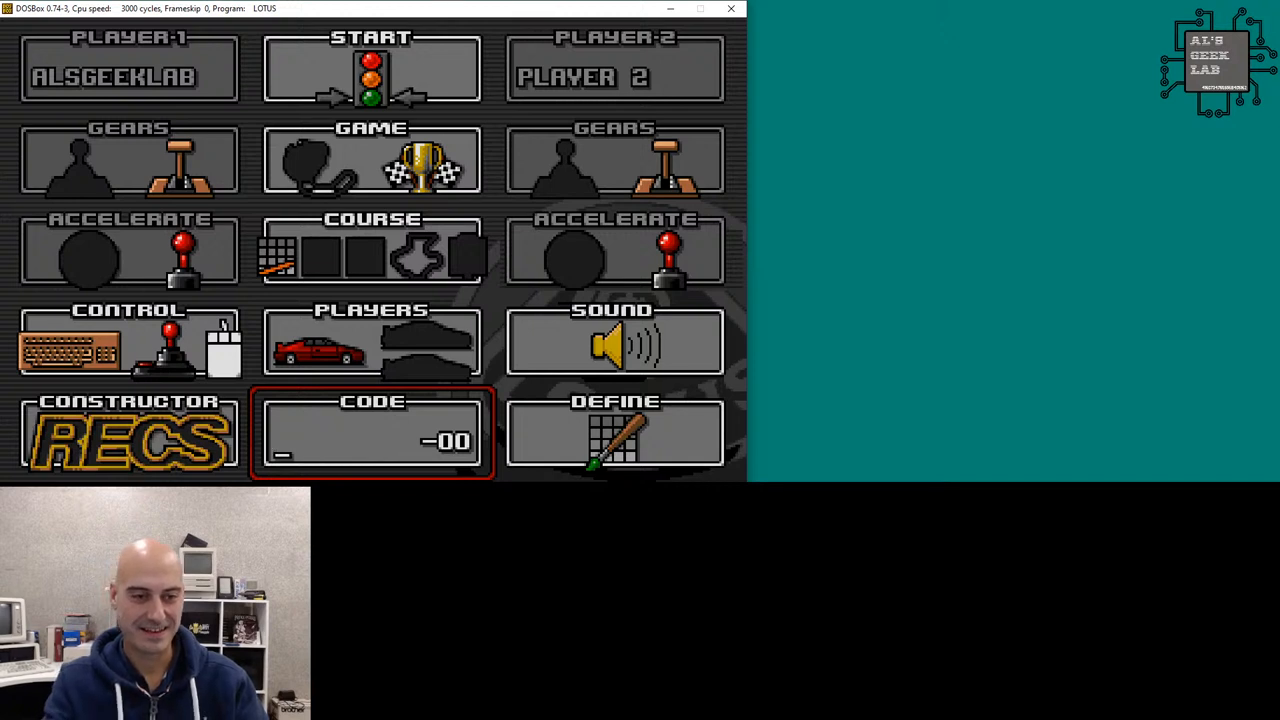
text(AAAAAAAA)
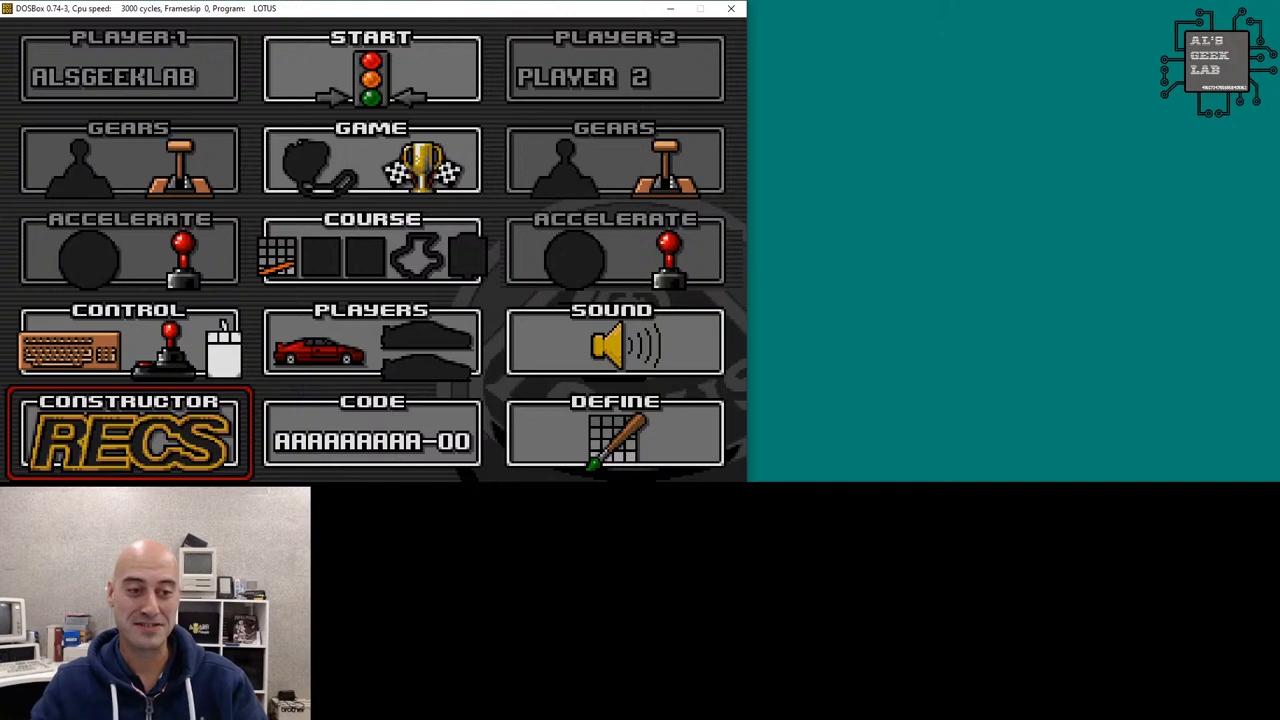
In the track constructor, set Scatter 60%, Obstacles 84% and the warning-sign scenario.
click(128, 435)
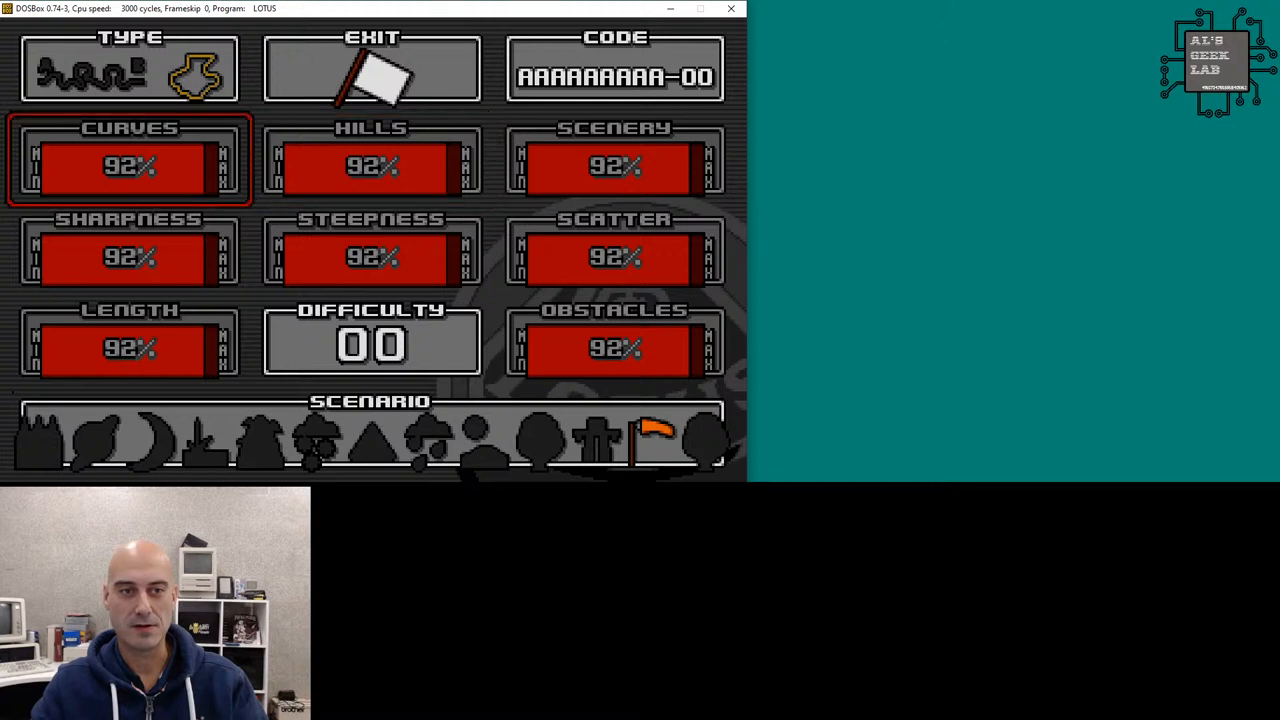
click(371, 343)
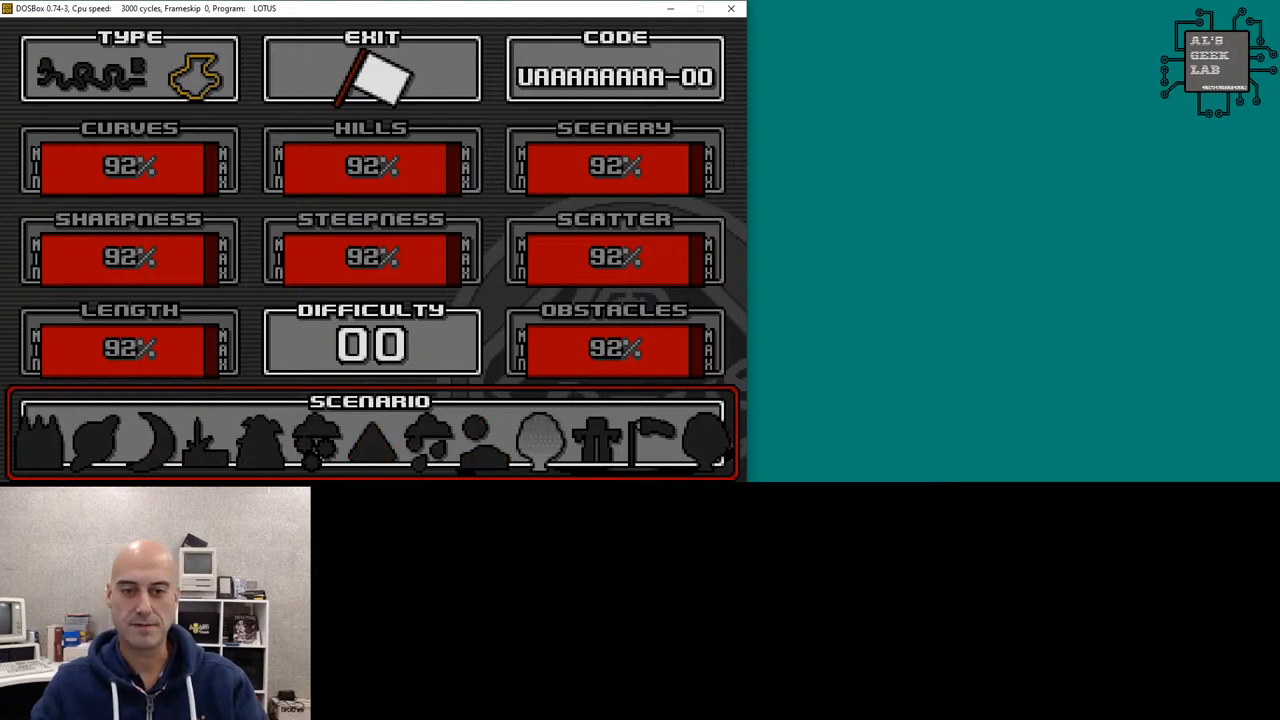
click(615, 75)
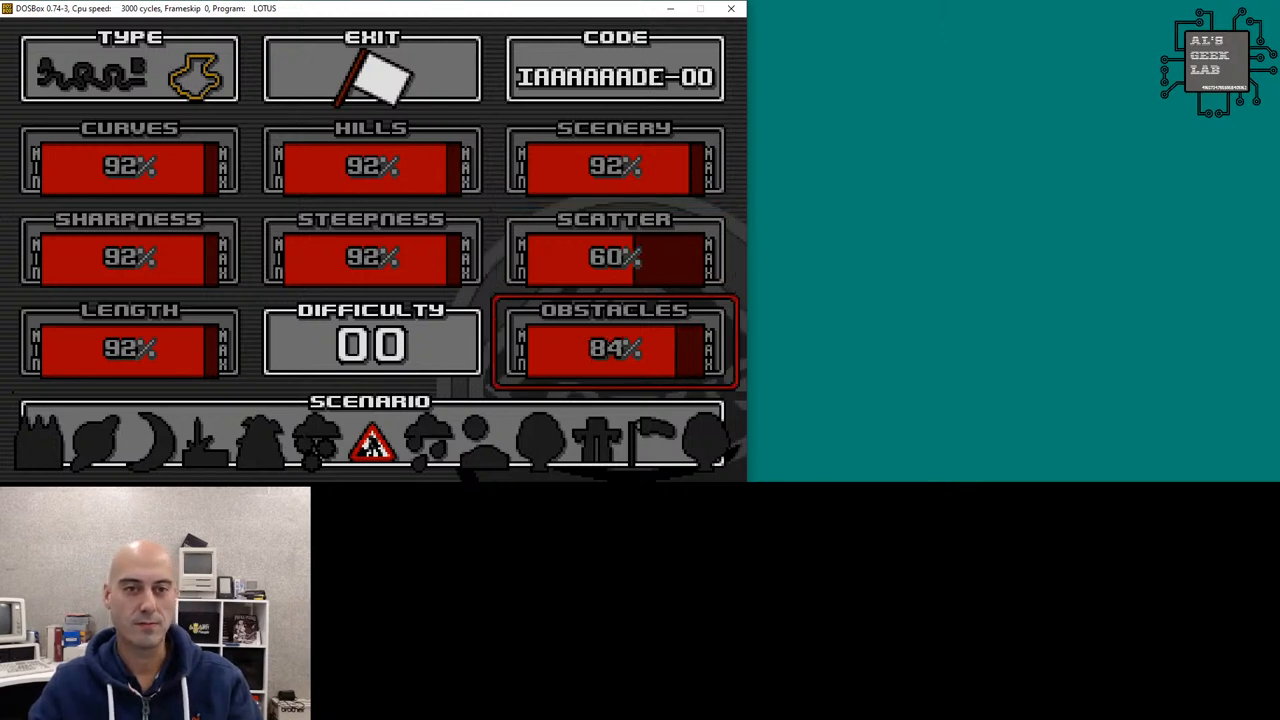
click(615, 75)
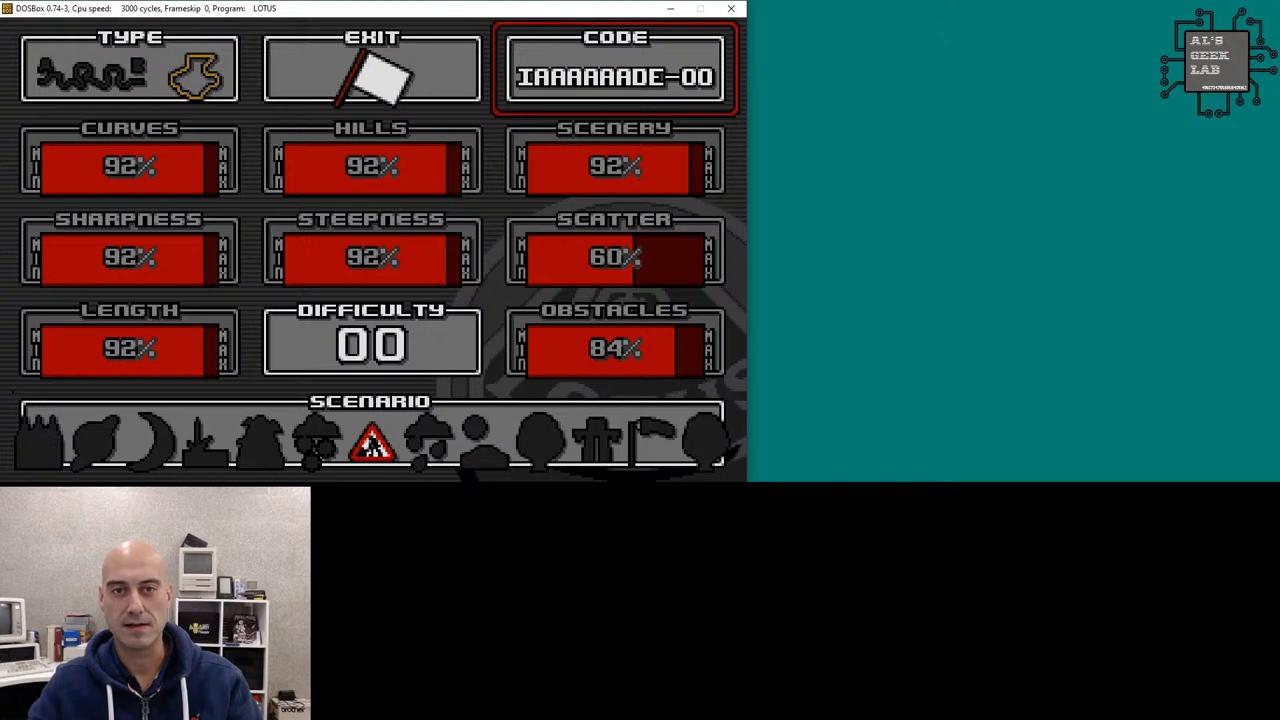
click(129, 70)
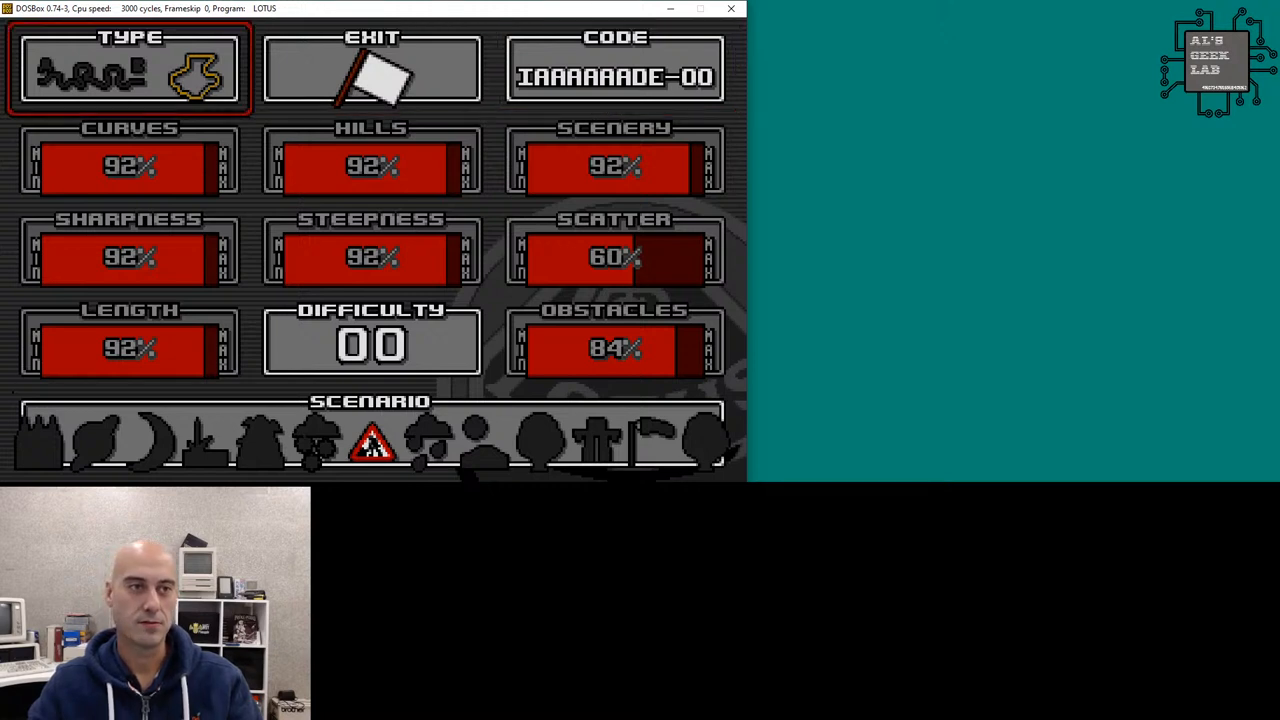
click(371, 70)
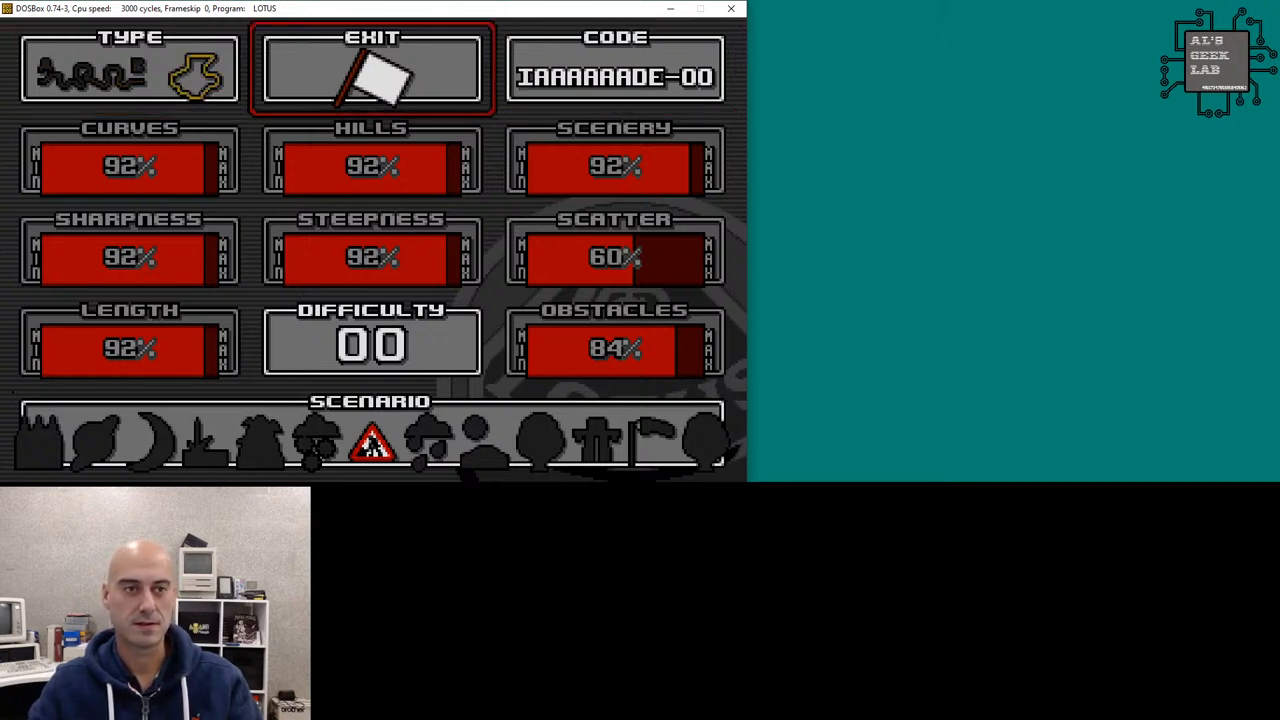
Return to the main menu and type AAAAAAAAA as the course code.
click(371, 70)
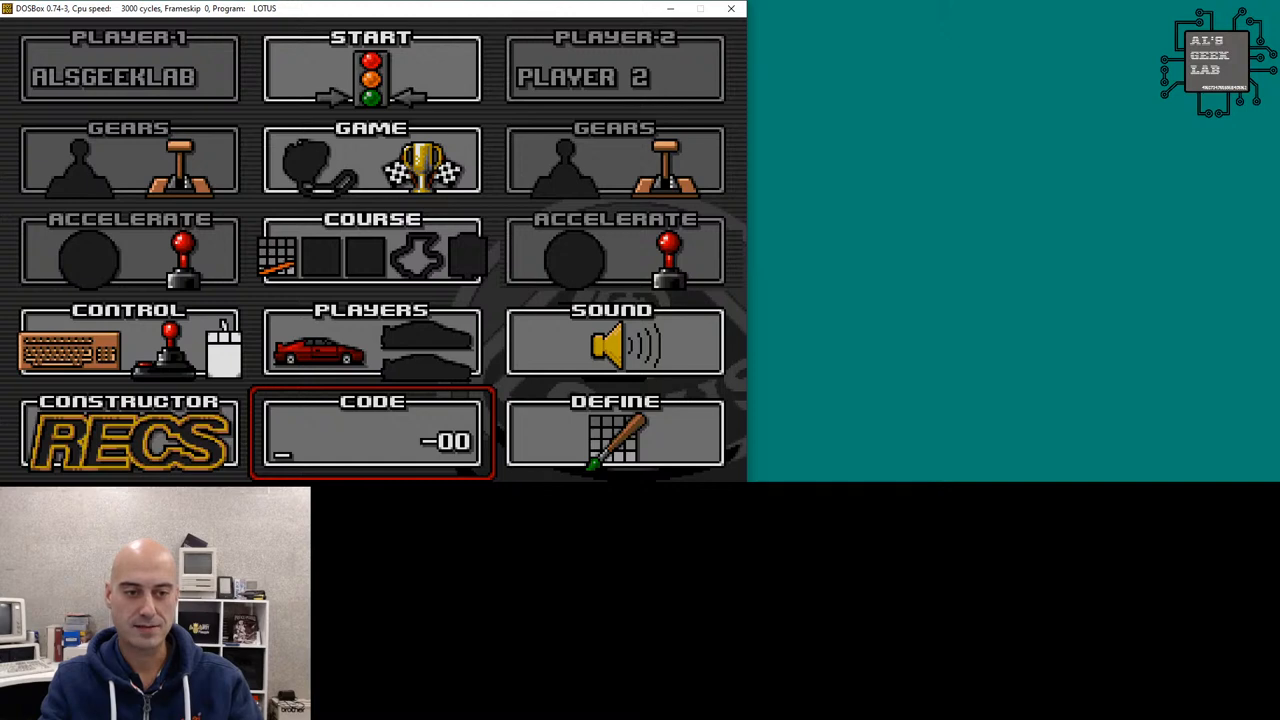
text(AAAAAAAAA)
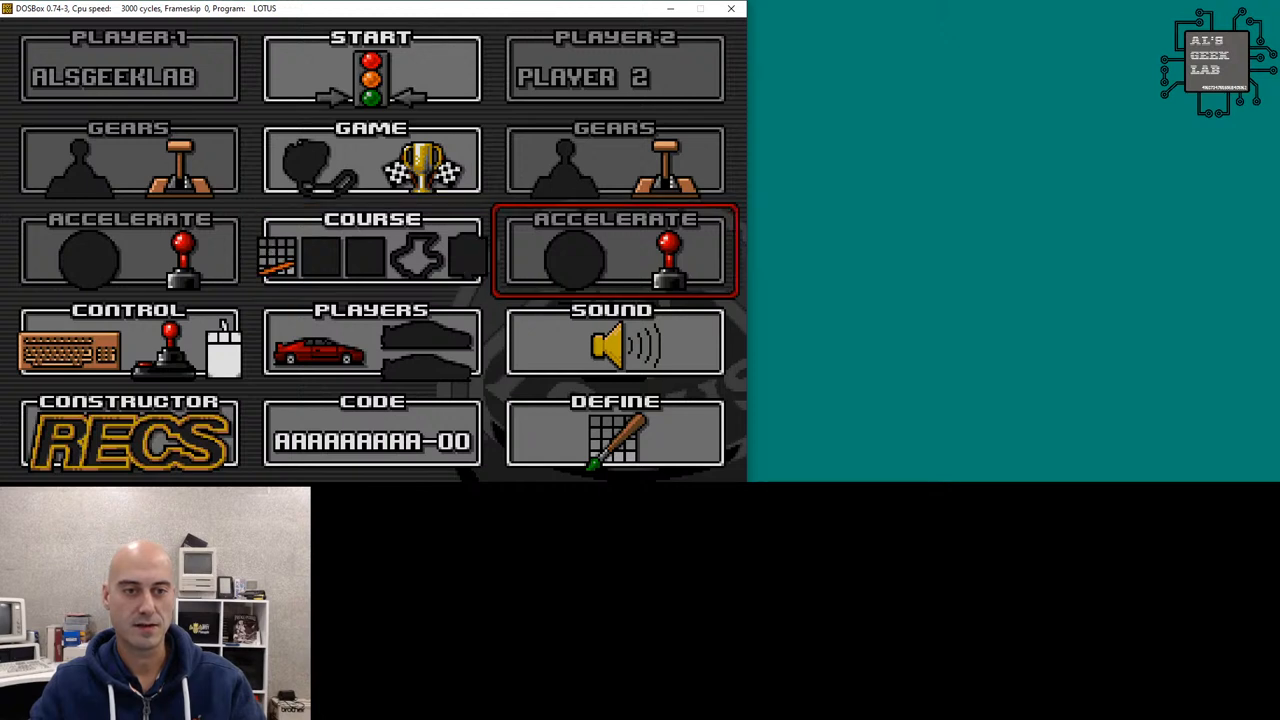
click(371, 252)
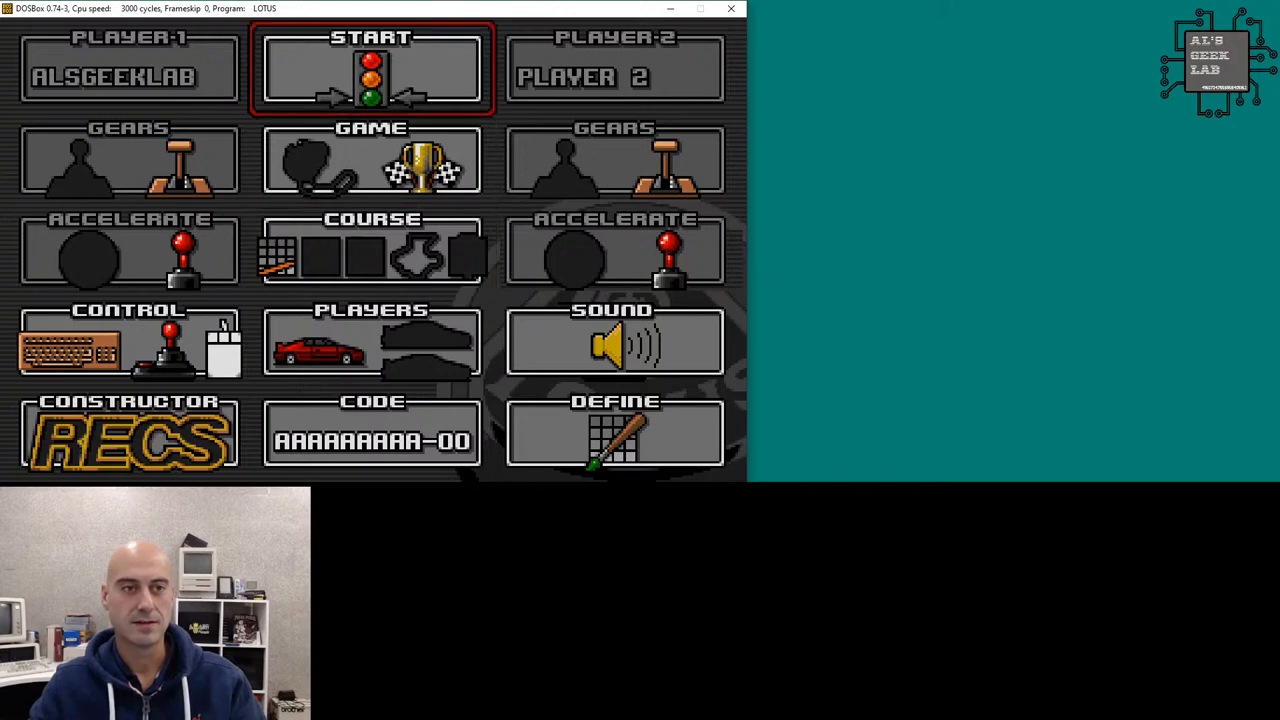
Start the game and cycle through the M200, Esprit S4 and Elan SE cars.
click(371, 70)
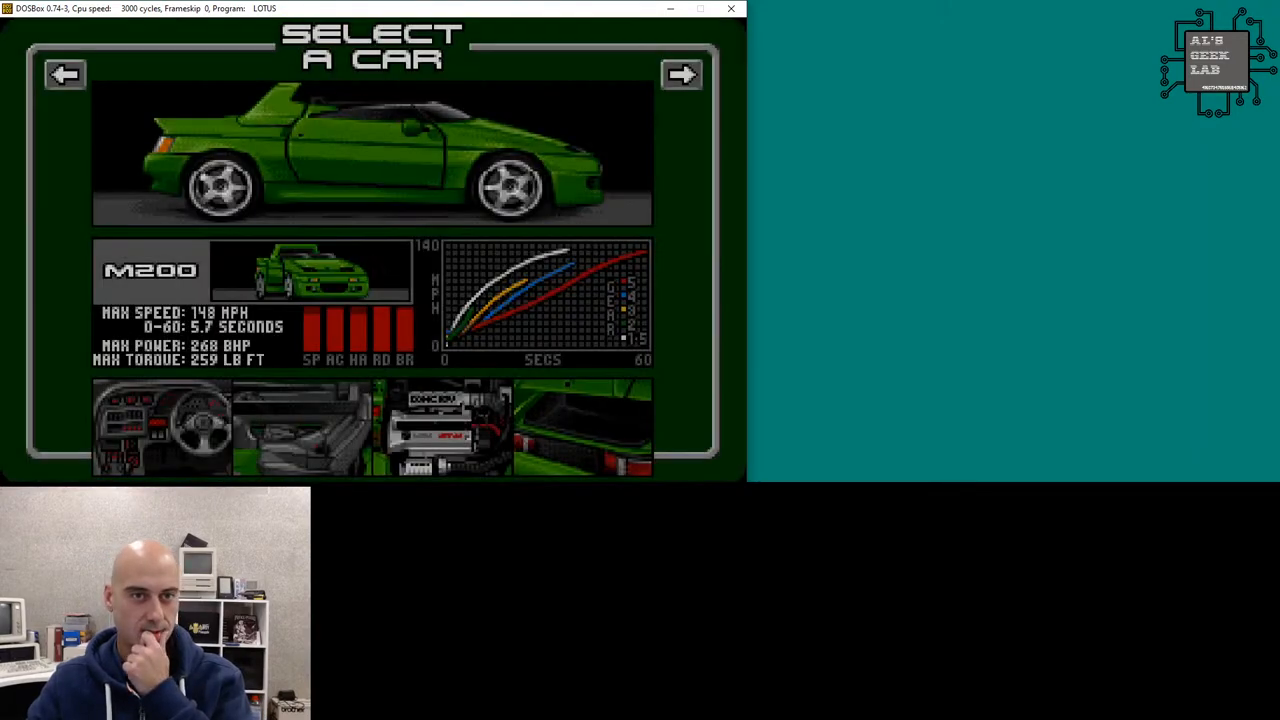
click(682, 74)
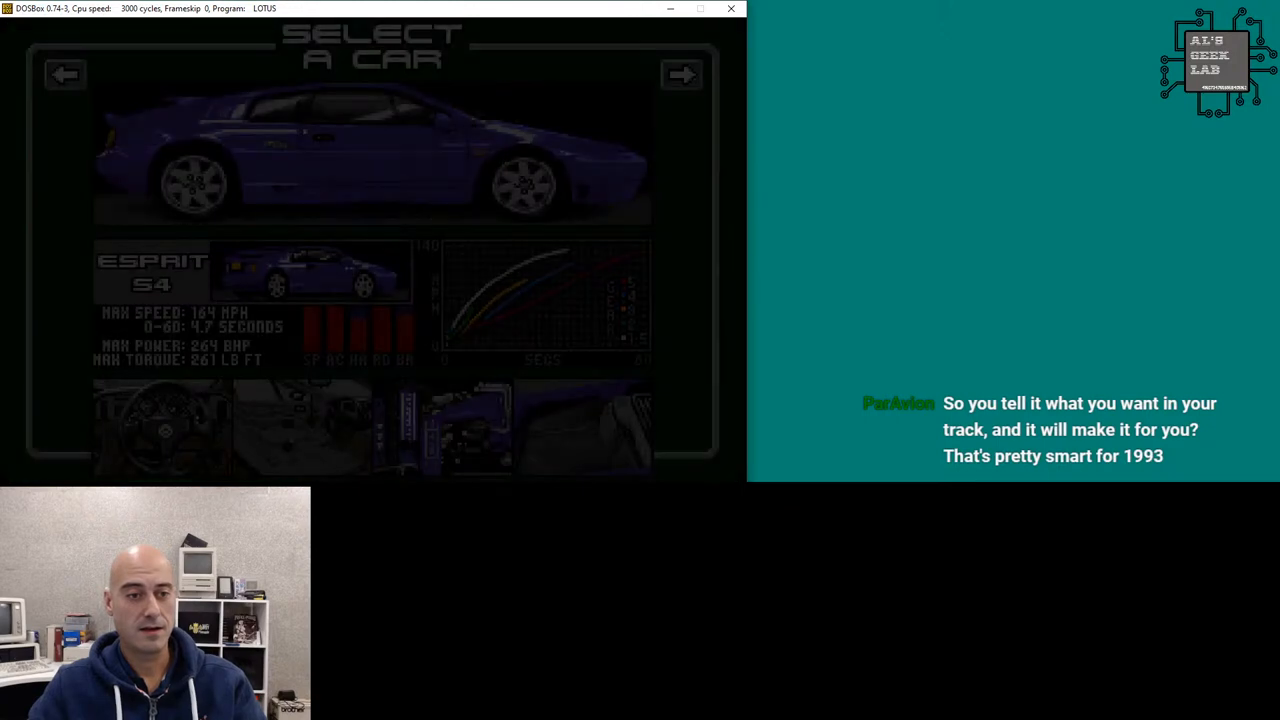
click(681, 74)
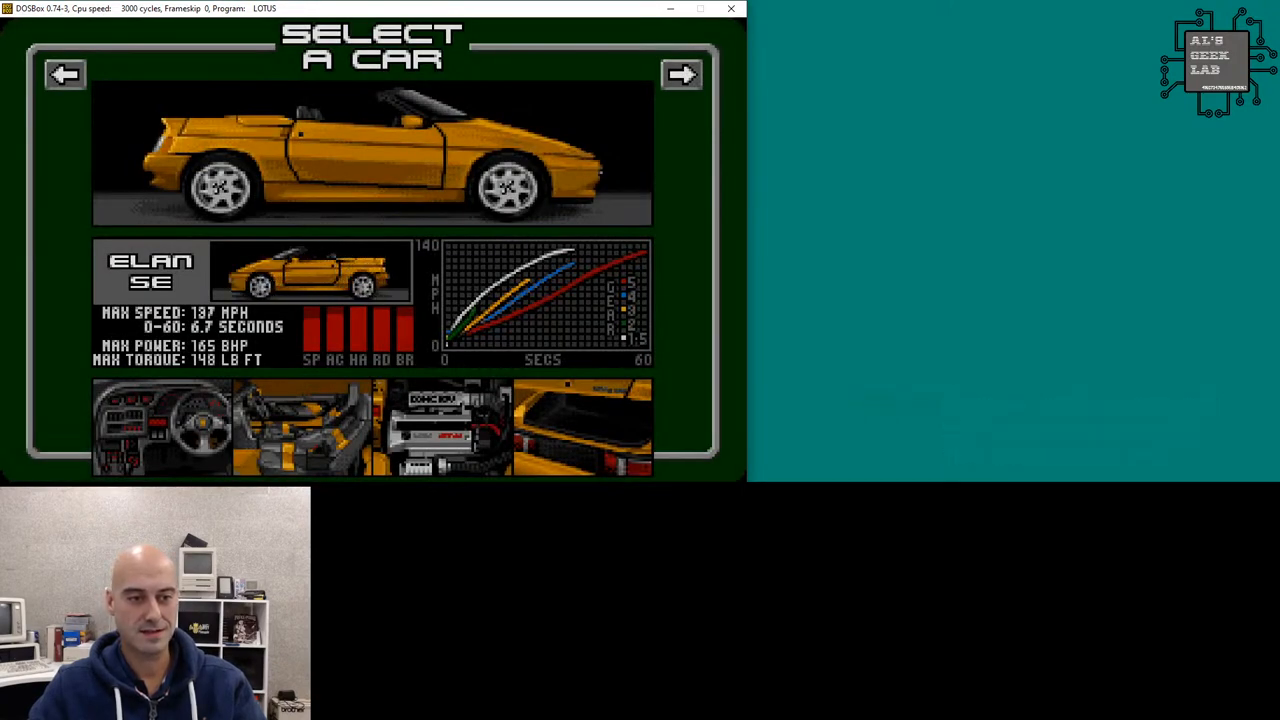
click(683, 74)
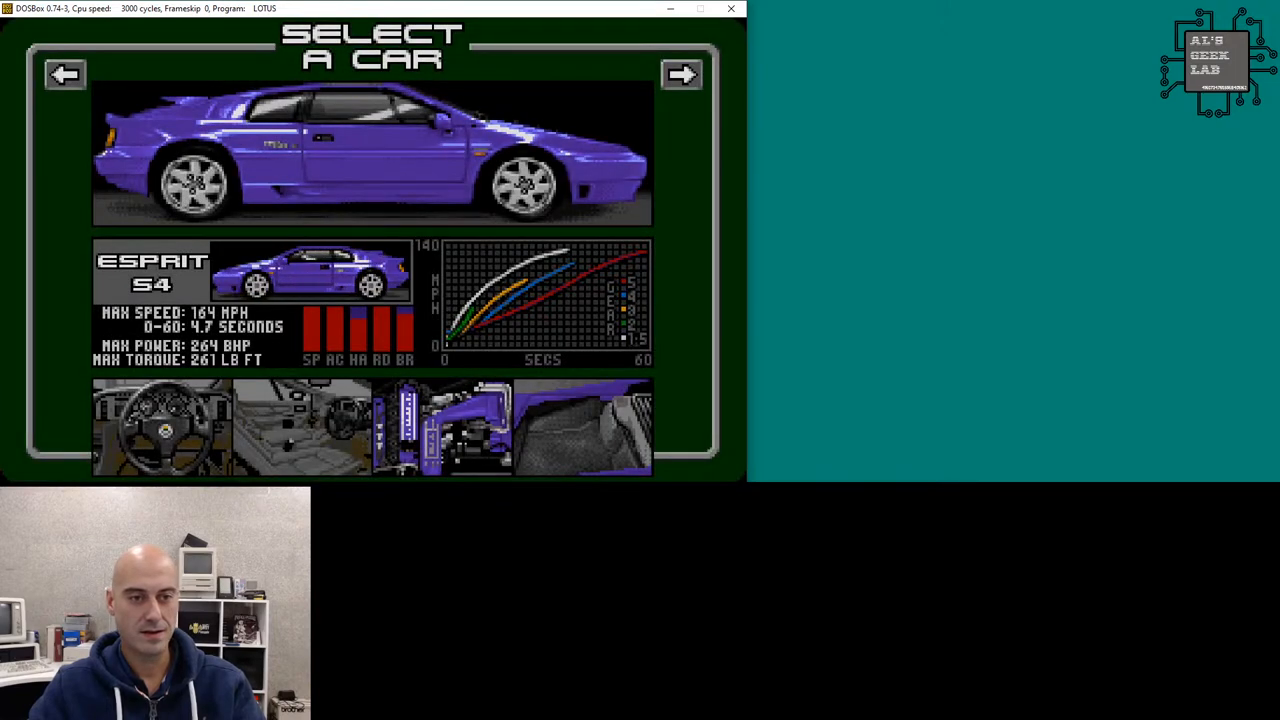
click(681, 74)
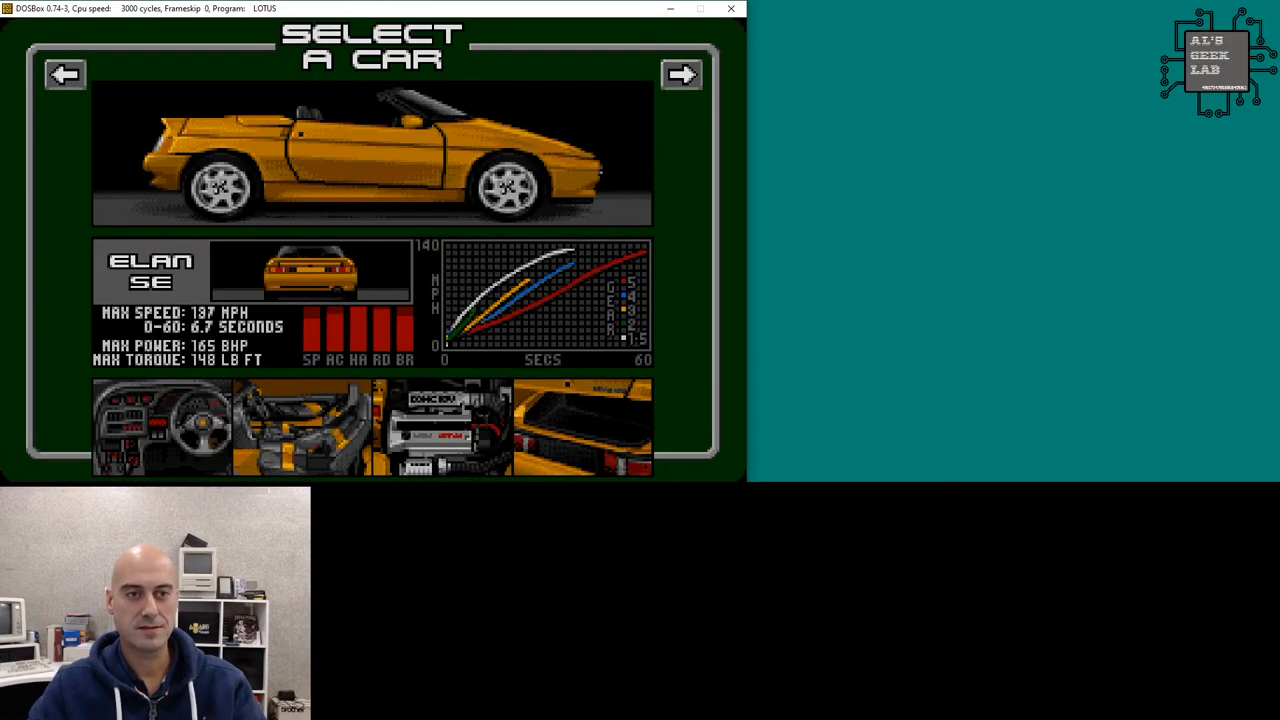
click(682, 74)
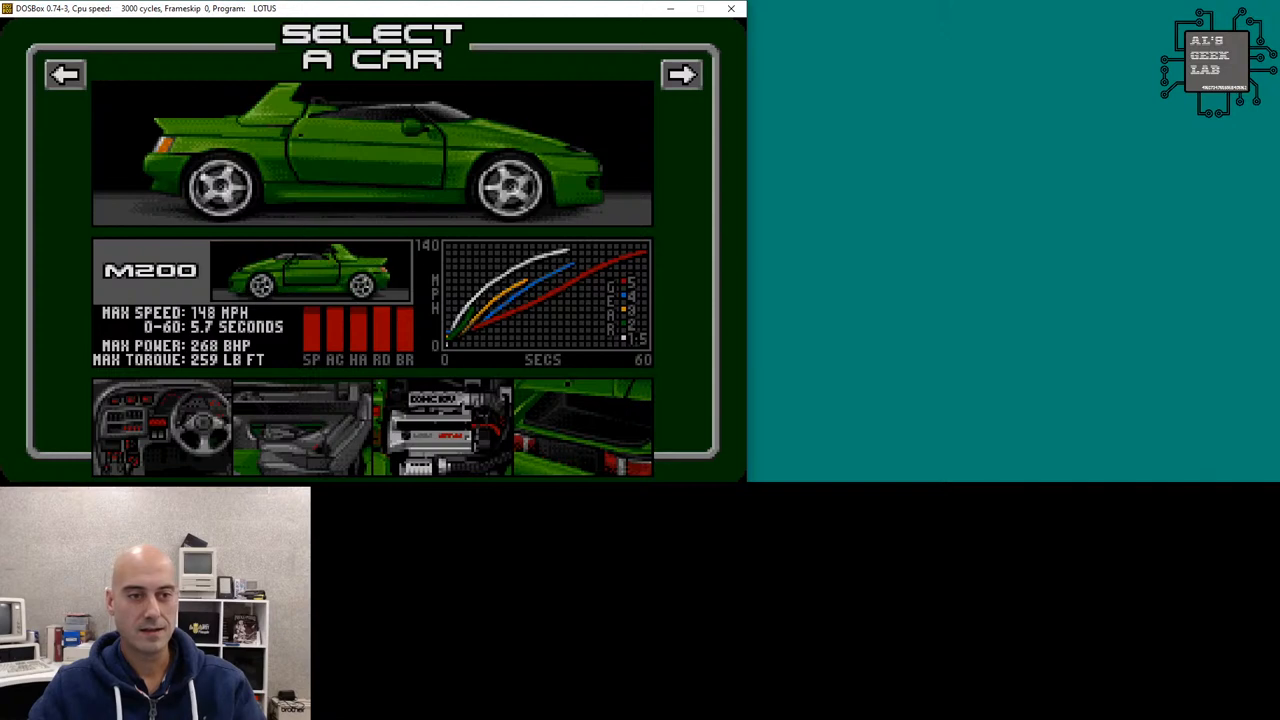